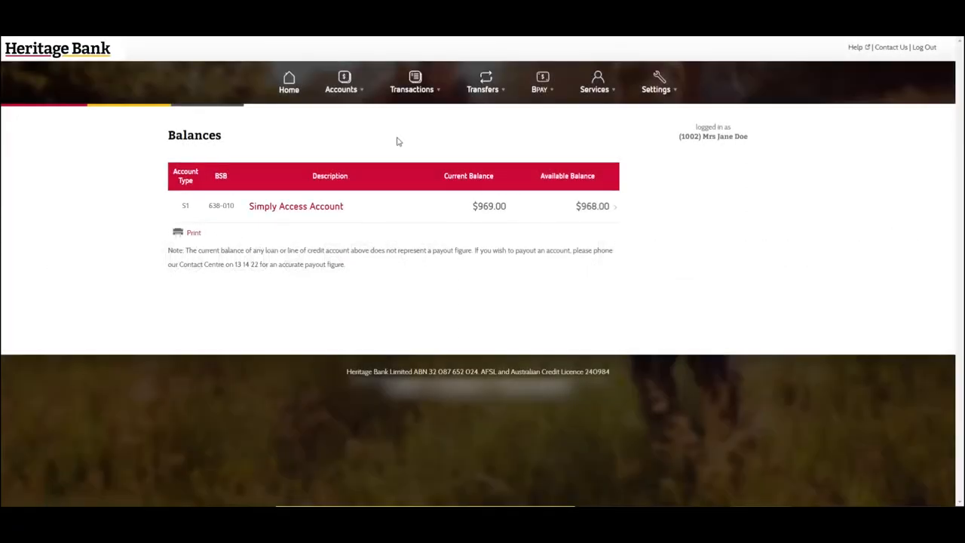
mouse_move(462, 138)
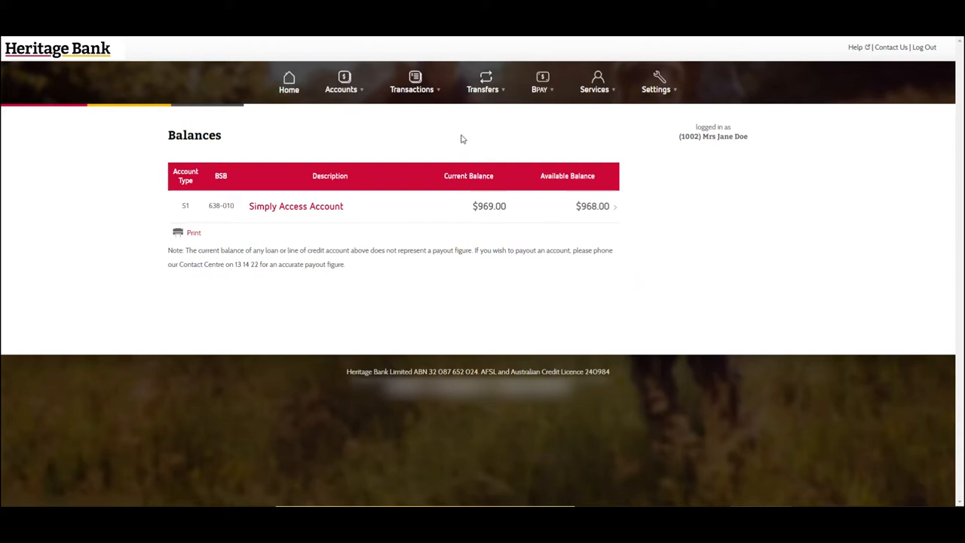
Enter biller code 746, nickname 'credit card' and reference 63000100, with Save Biller unticked.
click(541, 83)
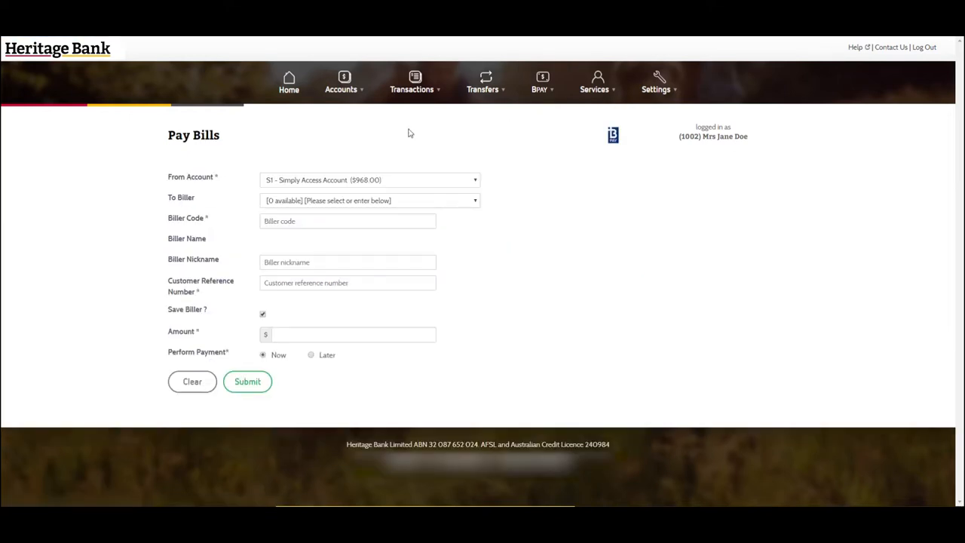
mouse_move(241, 187)
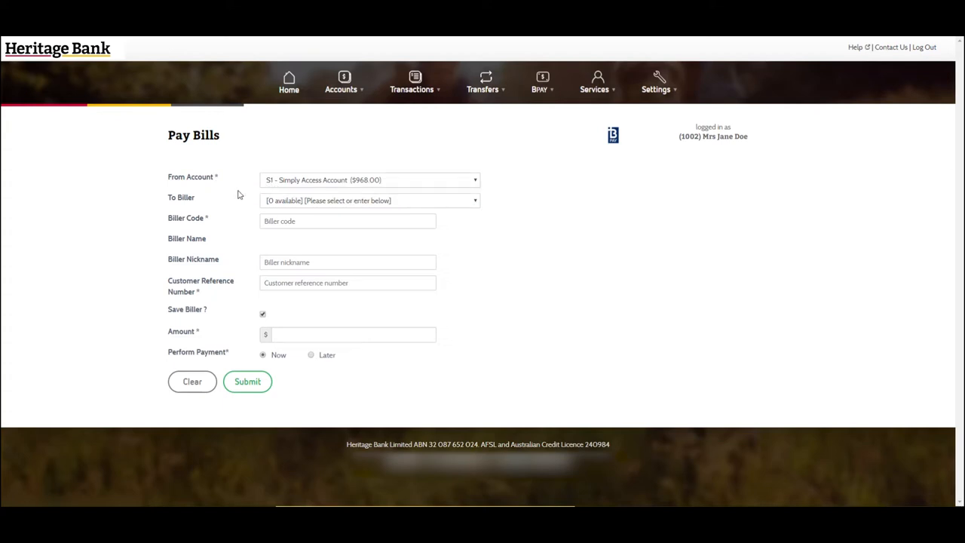
mouse_move(266, 204)
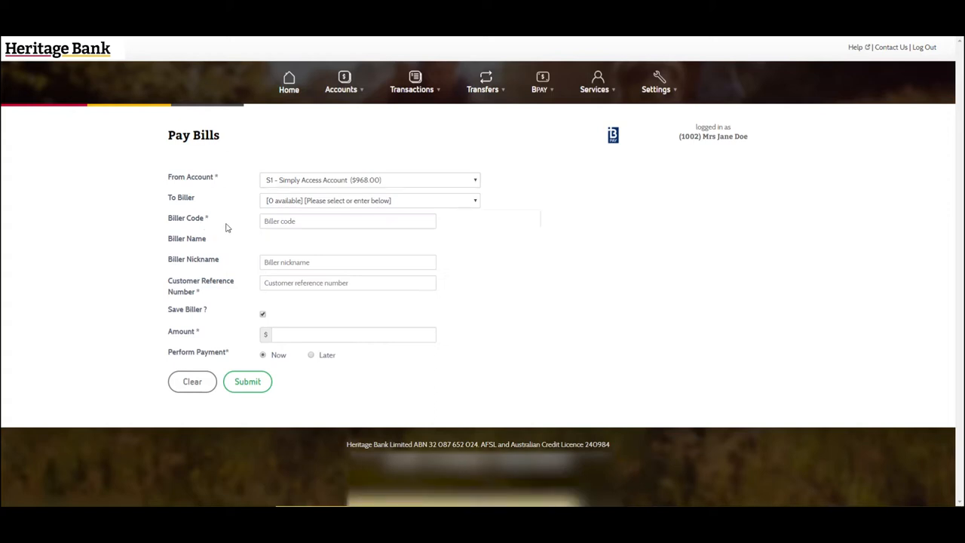
text(74617)
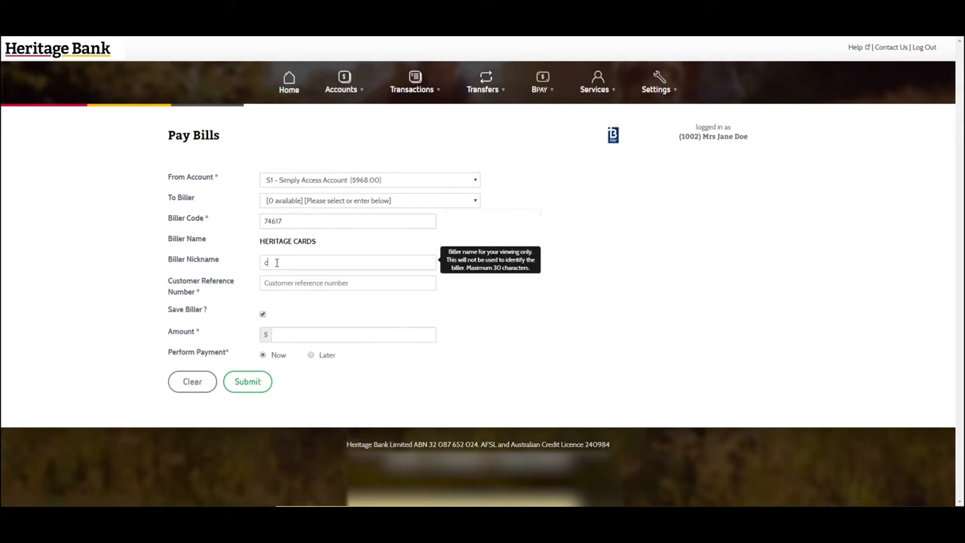
text(credit card)
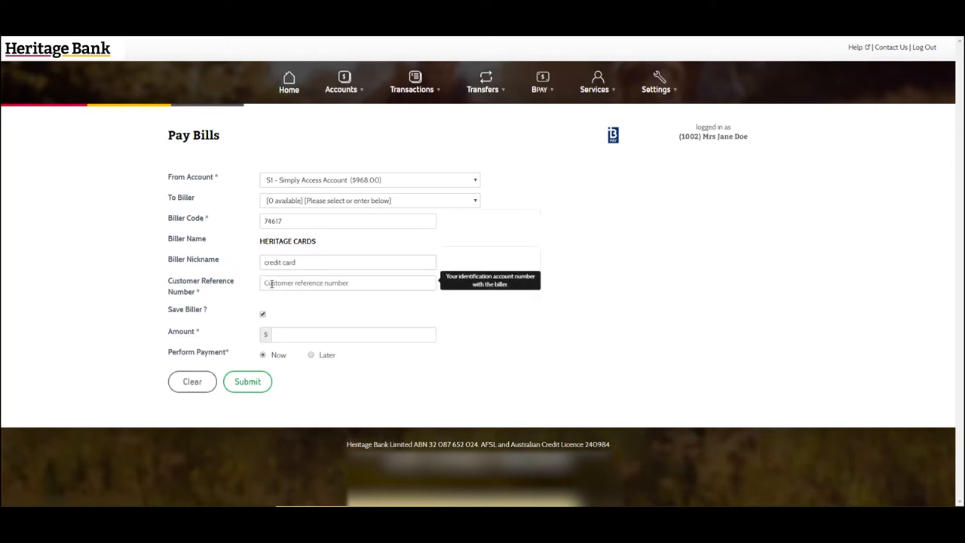
text(63896)
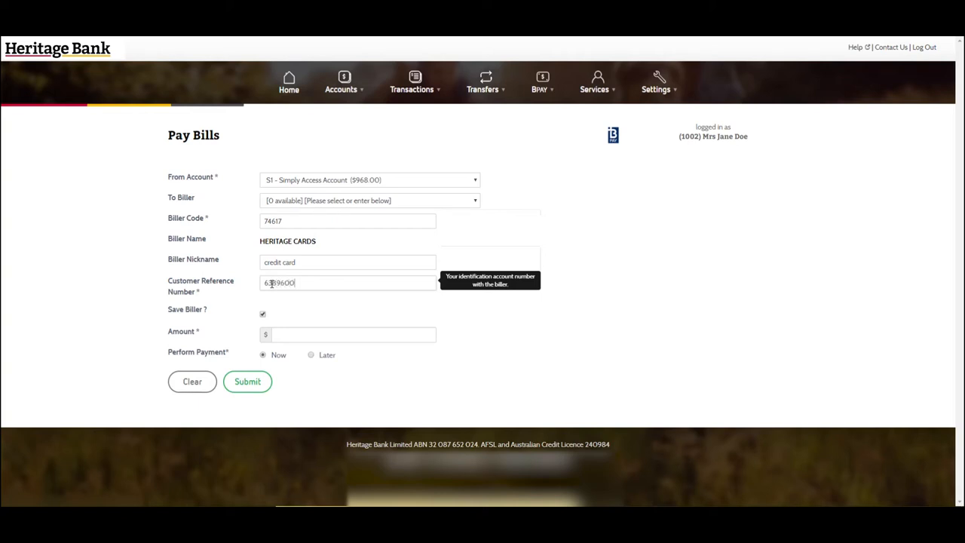
text(00010001)
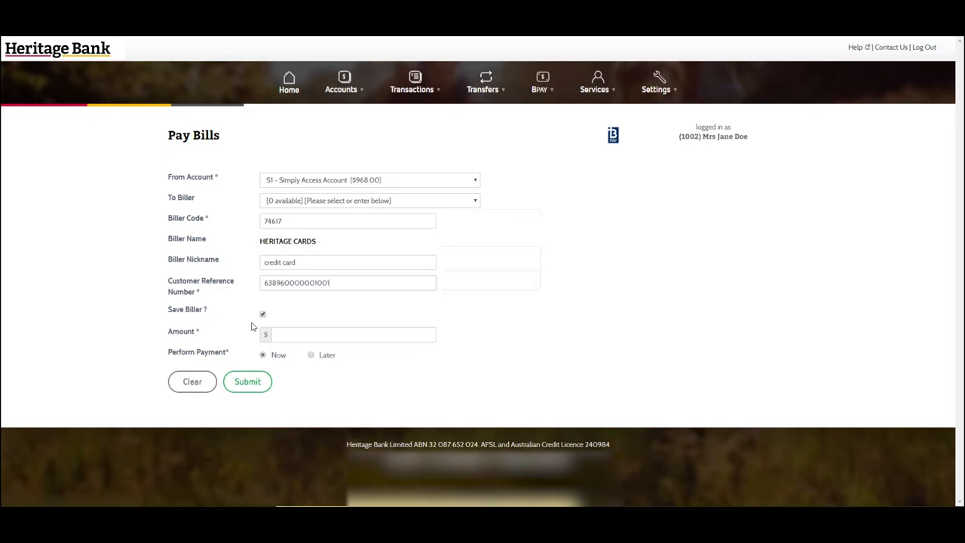
click(262, 313)
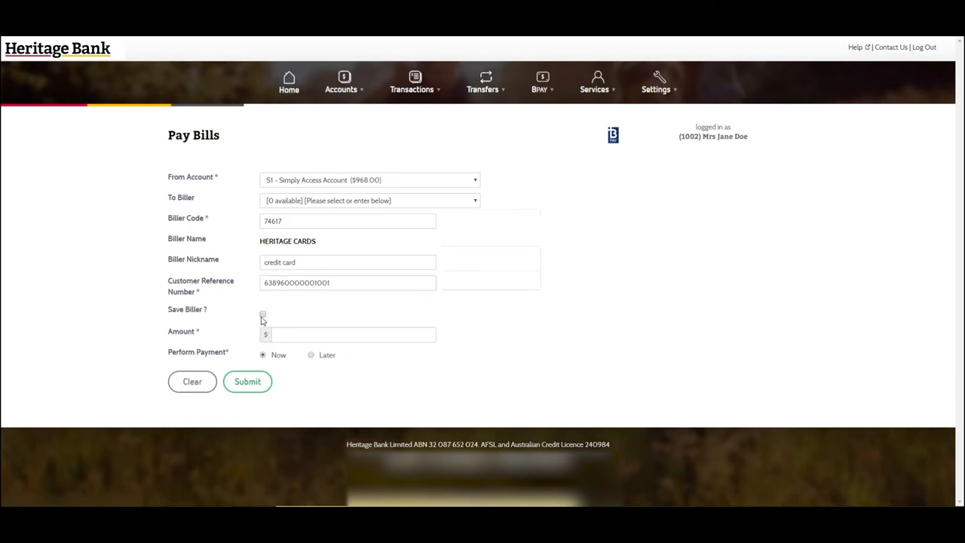
Enter a $12 amount and set the payment to perform later.
click(346, 334)
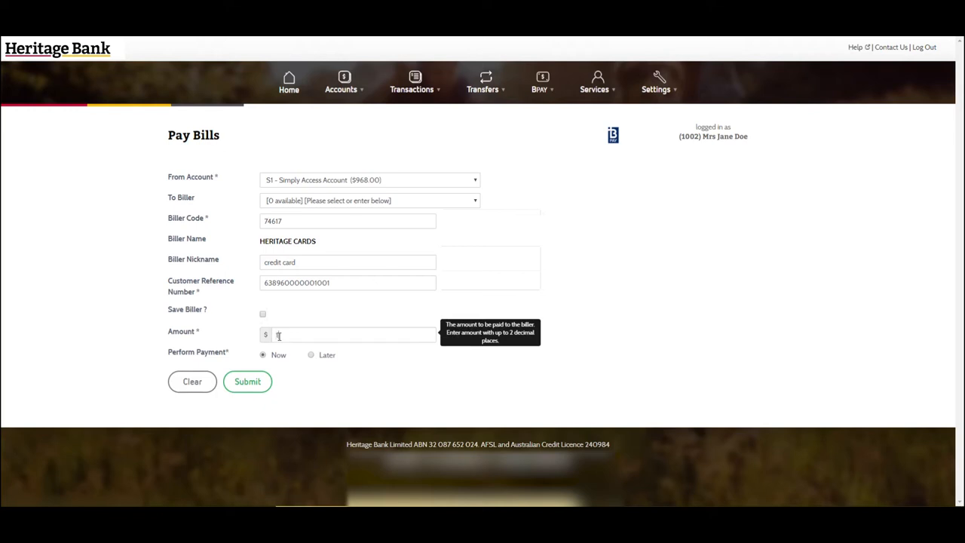
text(12)
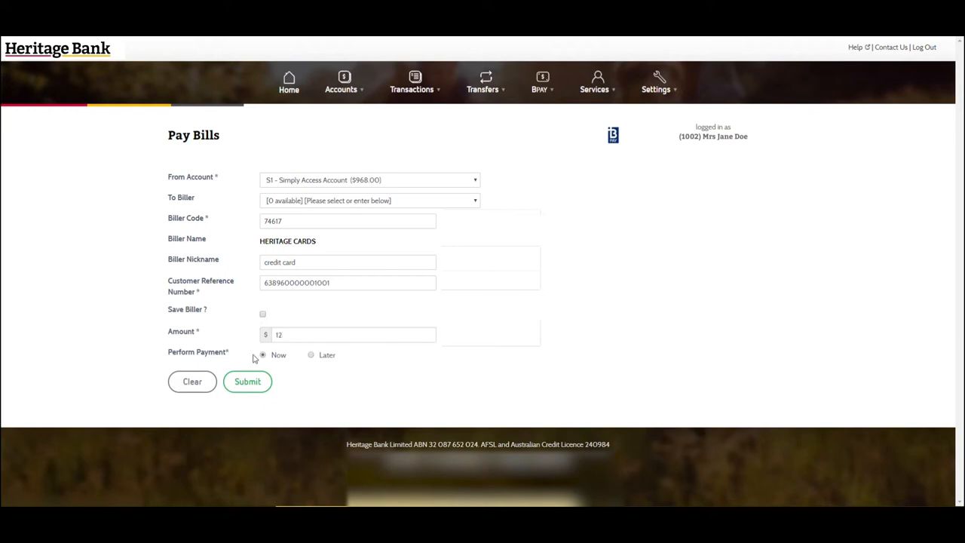
click(310, 354)
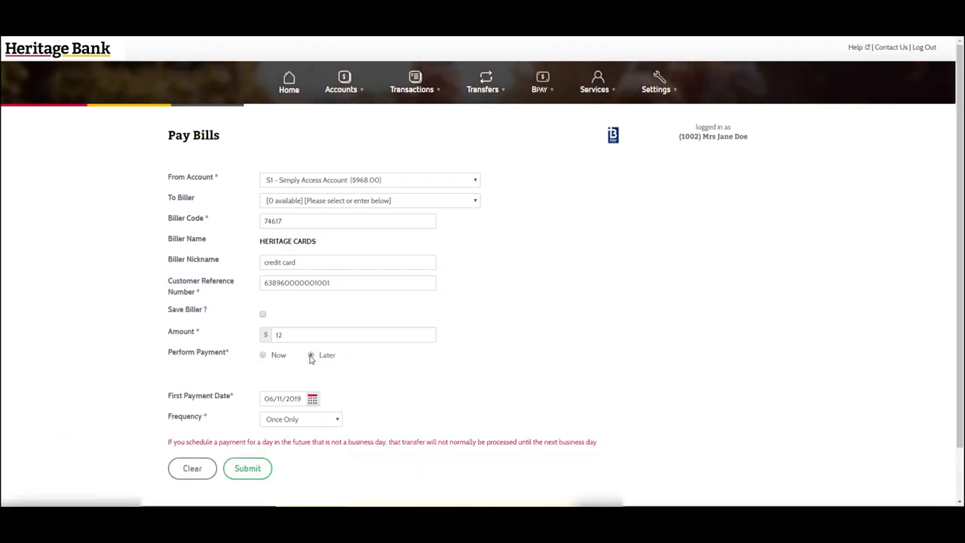
Check the First Payment Date and Frequency, switch back to Now, and submit.
click(310, 354)
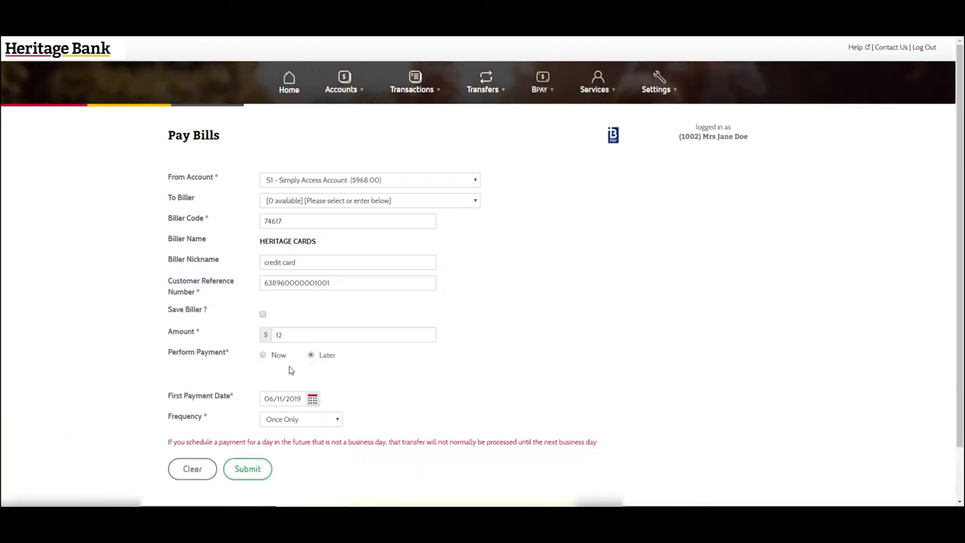
mouse_move(242, 425)
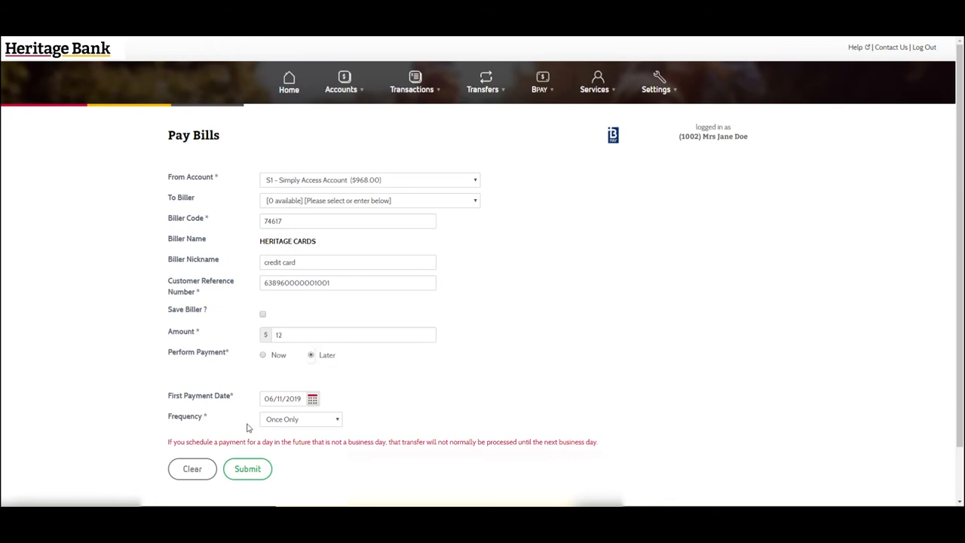
click(300, 418)
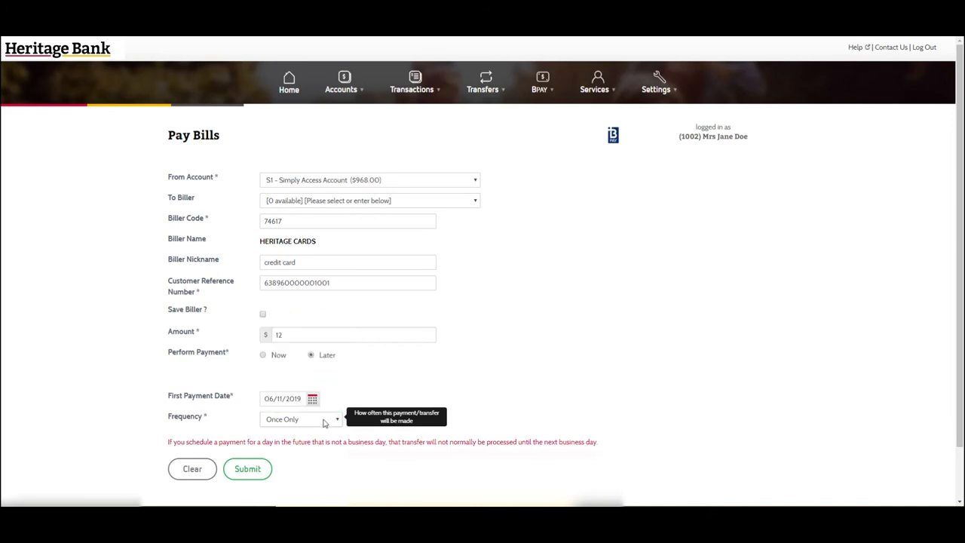
click(263, 354)
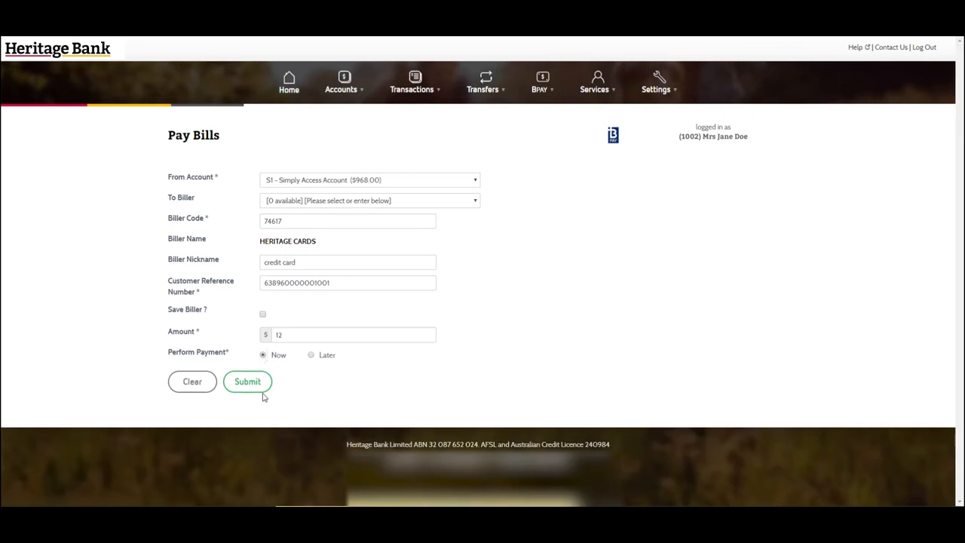
mouse_move(248, 381)
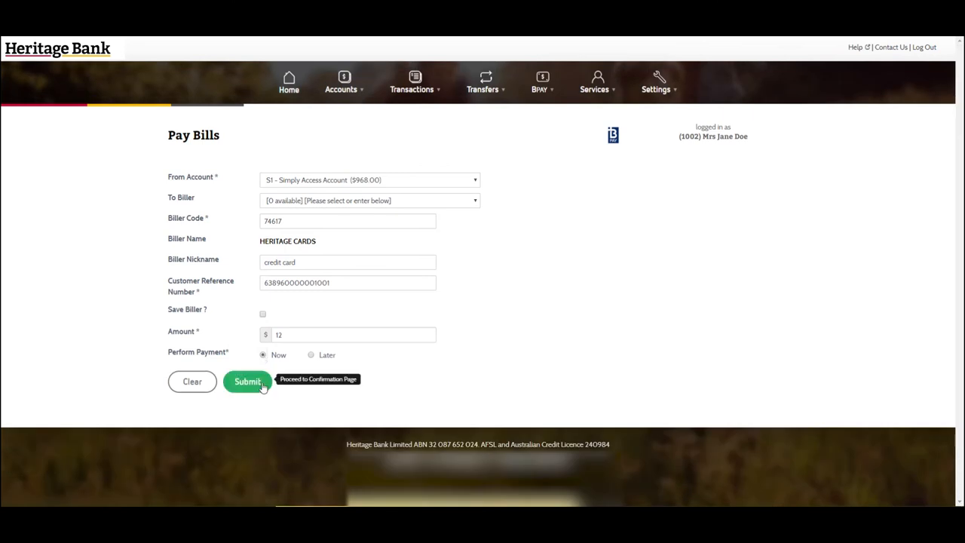
click(247, 381)
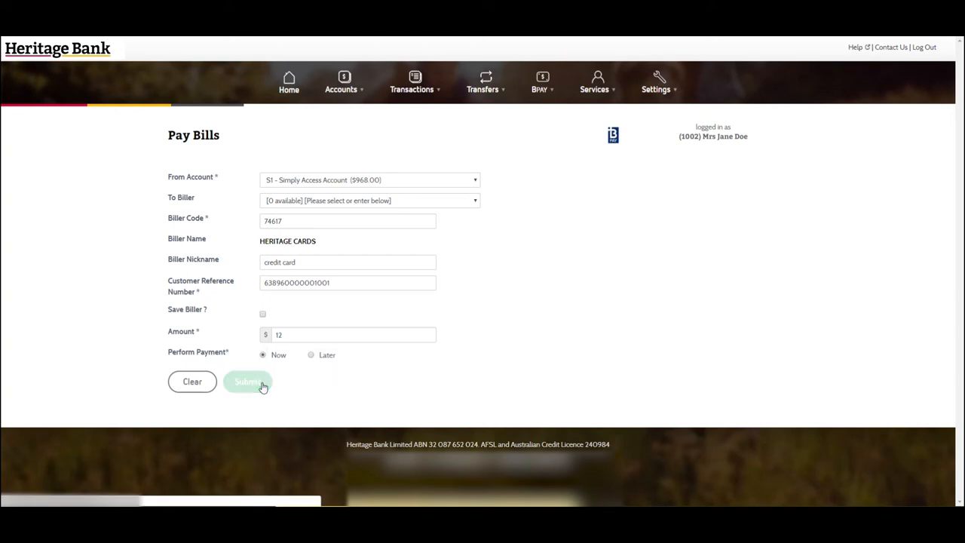
click(247, 381)
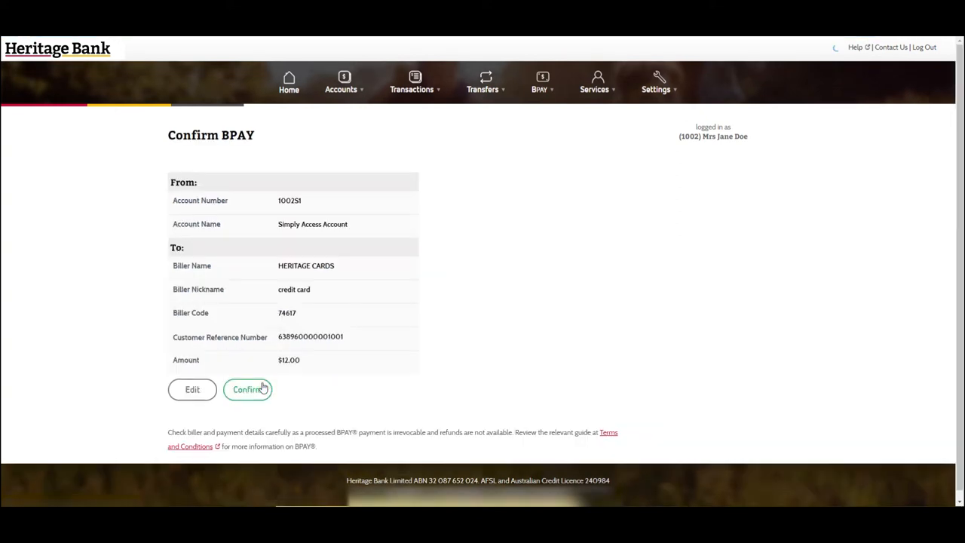
mouse_move(365, 204)
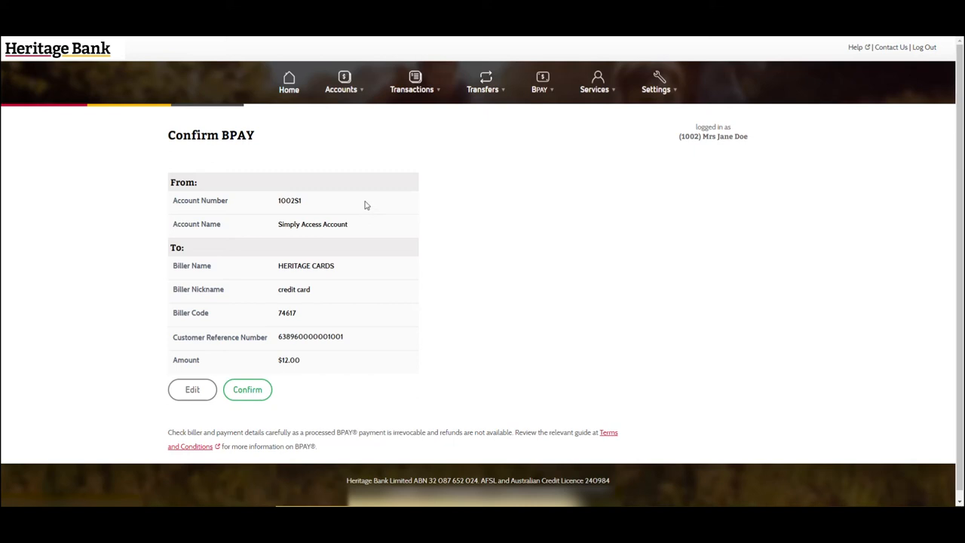
mouse_move(361, 331)
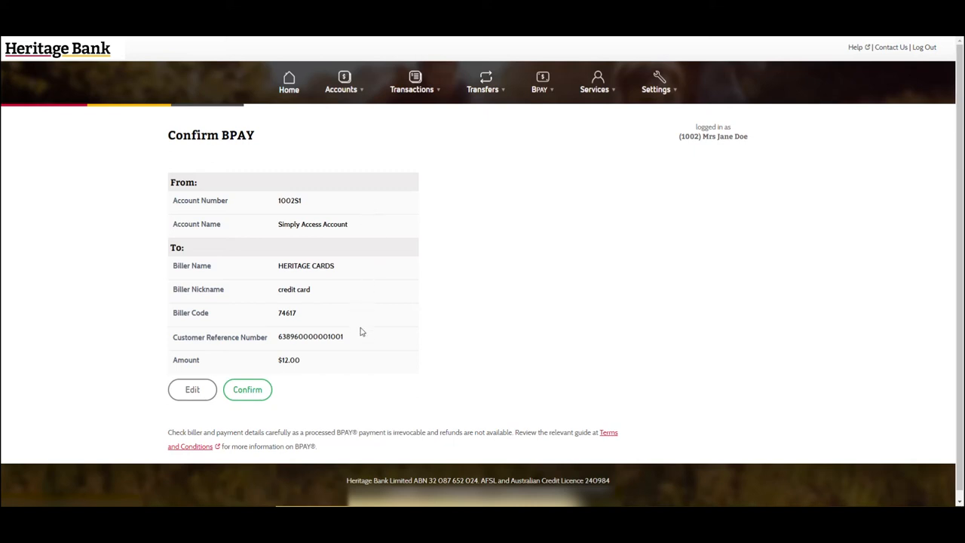
mouse_move(322, 398)
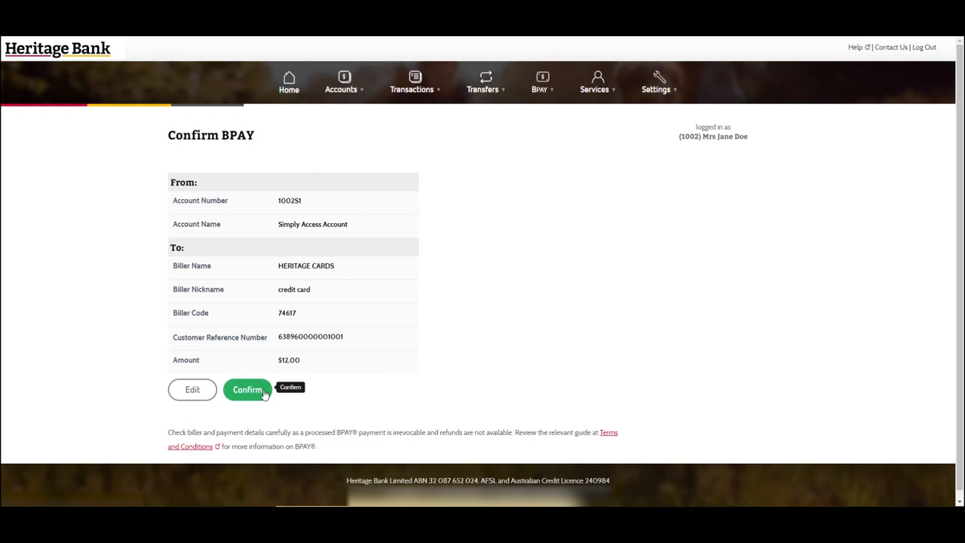
Confirm the $12.00 BPAY payment to Heritage Cards to show the receipt.
click(248, 389)
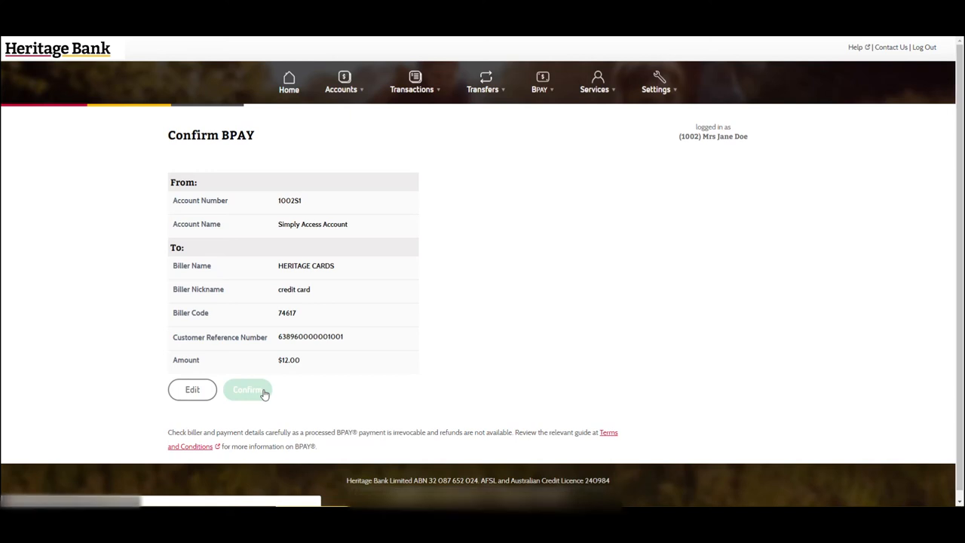
click(249, 389)
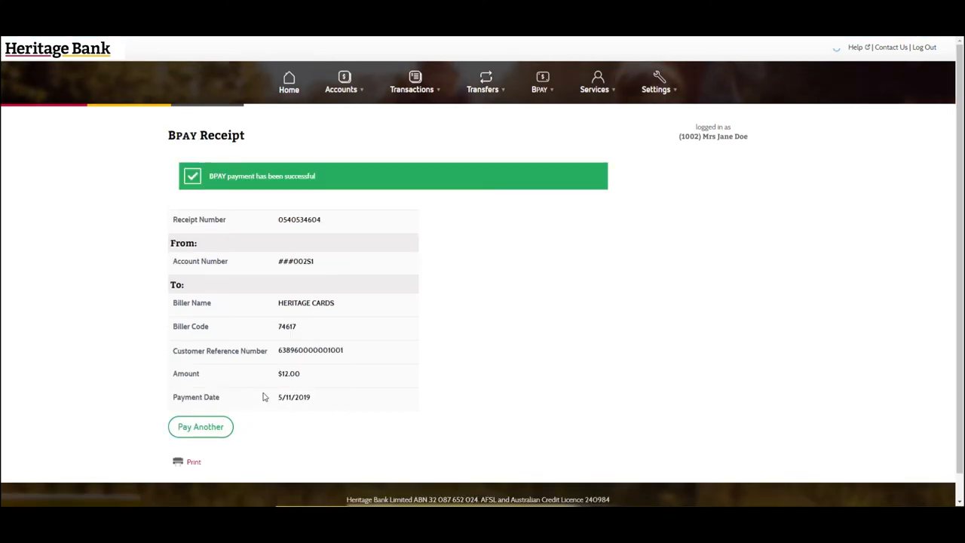